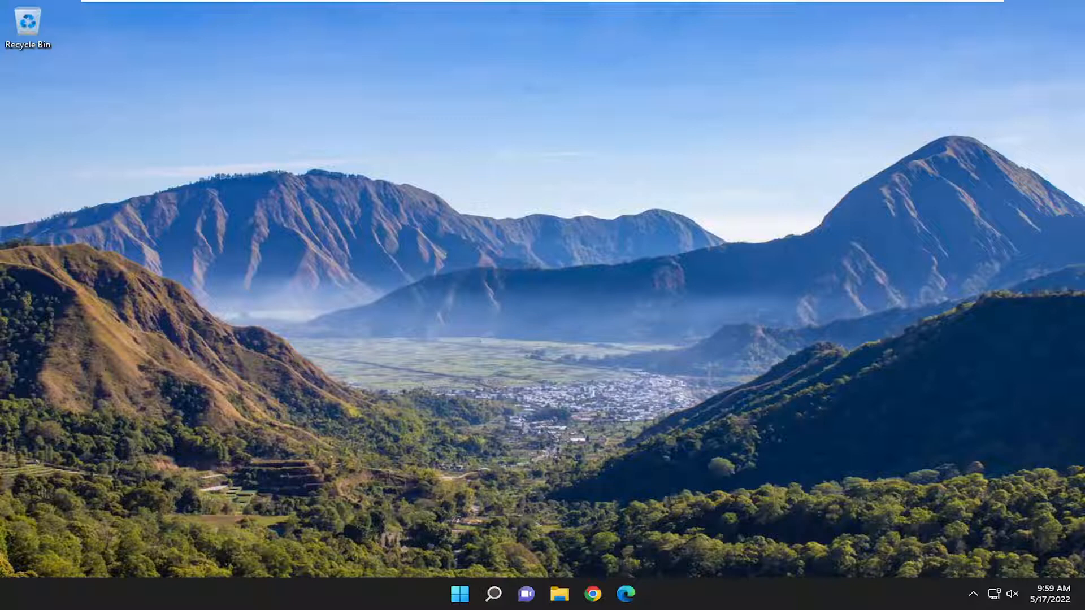
Search Windows for 'troubleshoot settings'.
{"action": "left_click", "coordinate": [493, 594]}
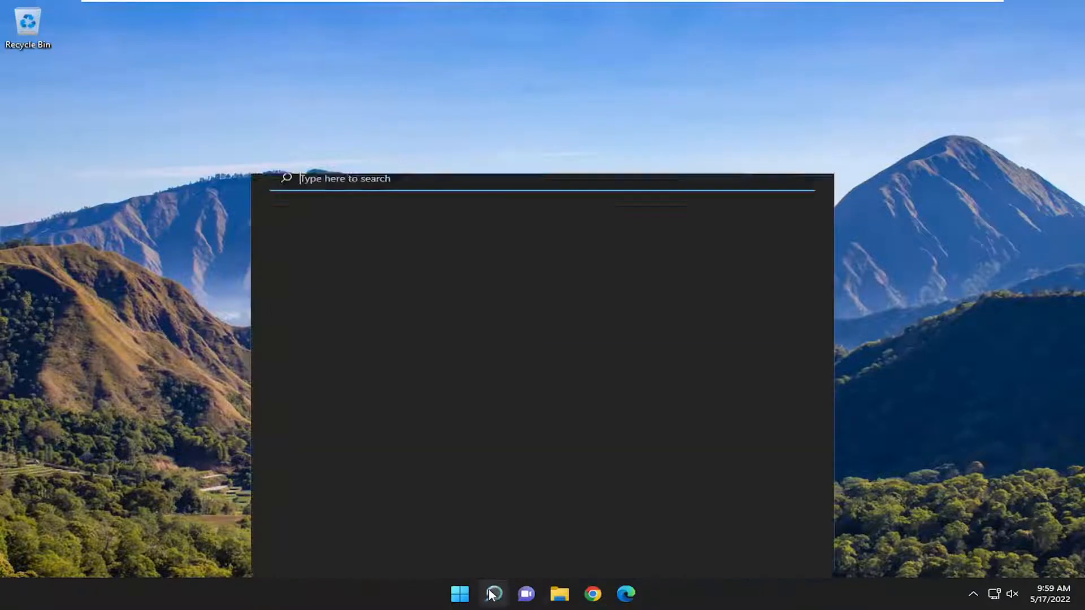
{"action": "type", "text": "troubleshoot settings"}
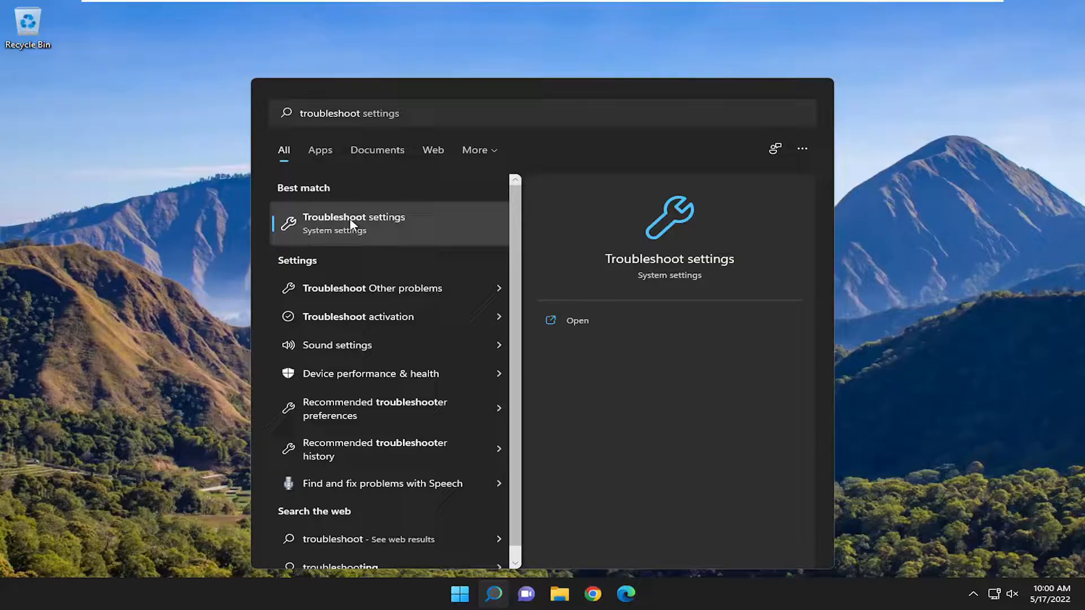
Open Troubleshoot settings and go to the Other troubleshooters page.
{"action": "left_click", "coordinate": [354, 223]}
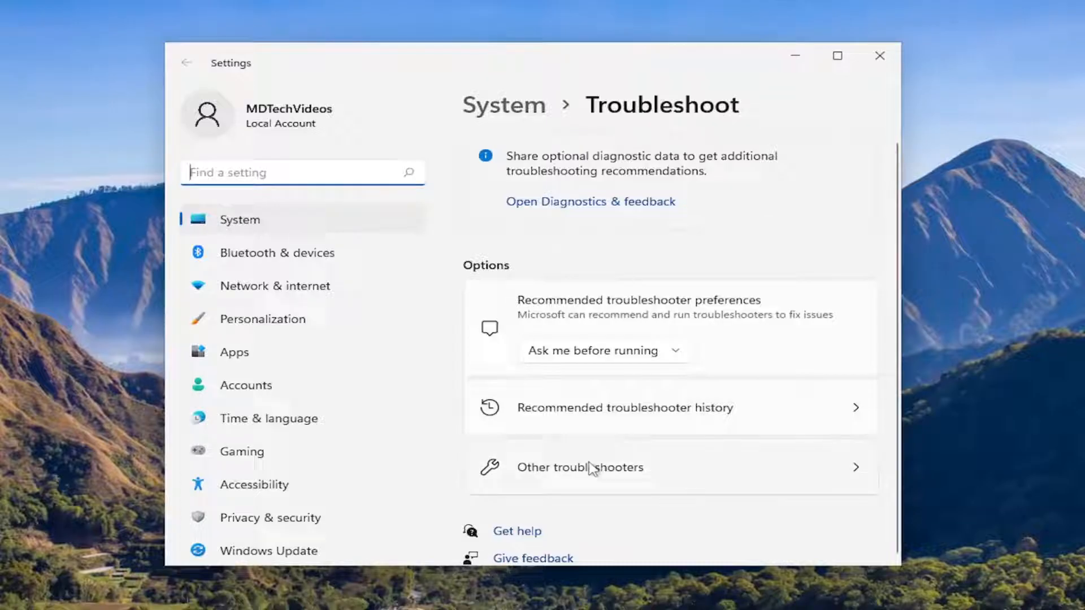
{"action": "left_click", "coordinate": [581, 467]}
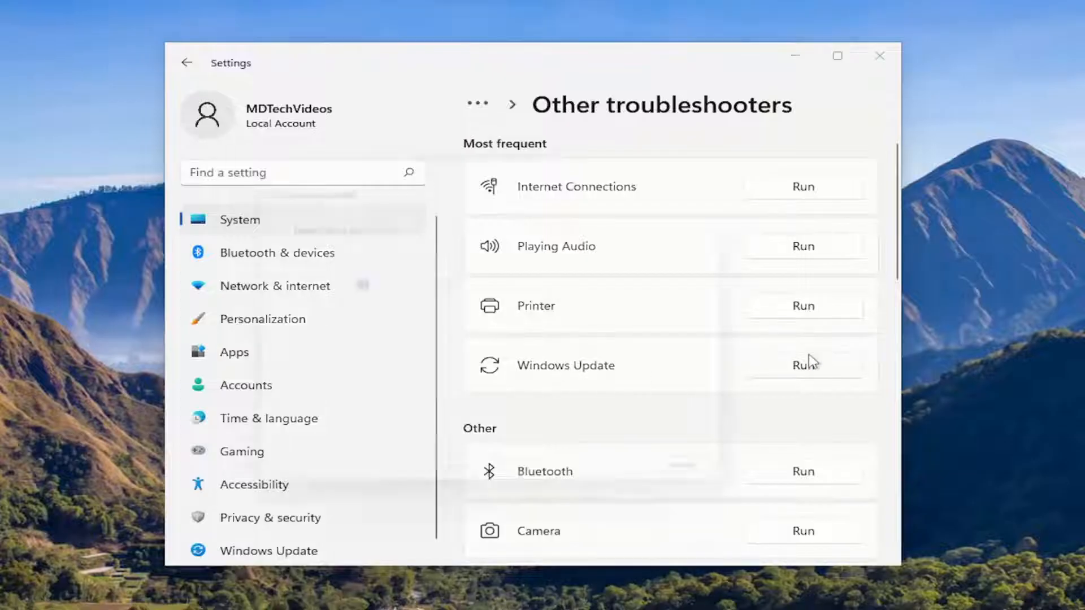
Run the Windows Update troubleshooter to completion and close its results.
{"action": "left_click", "coordinate": [803, 365]}
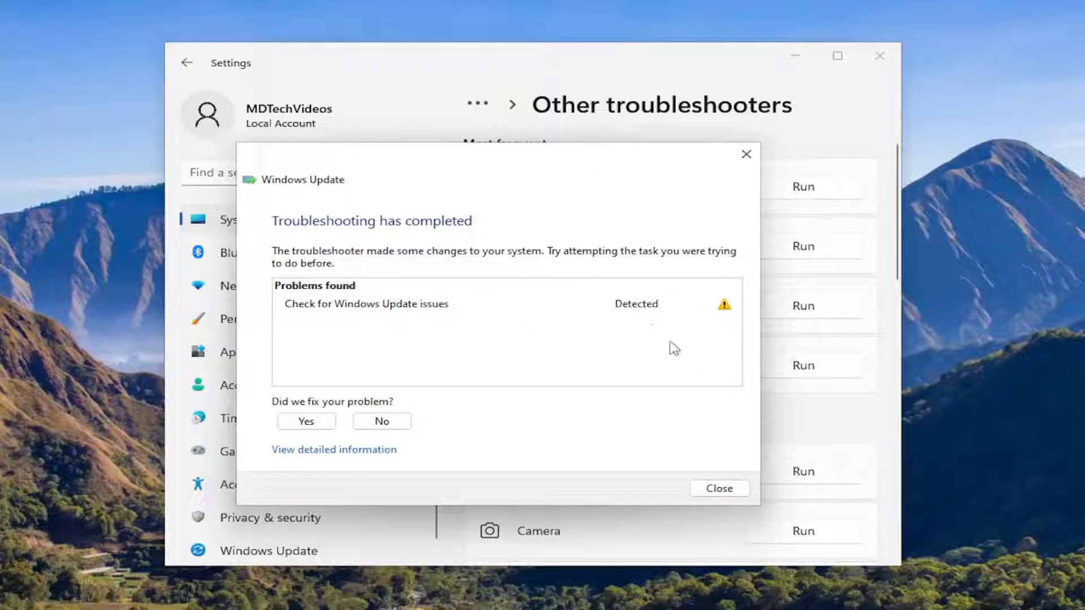
{"action": "left_click", "coordinate": [718, 489]}
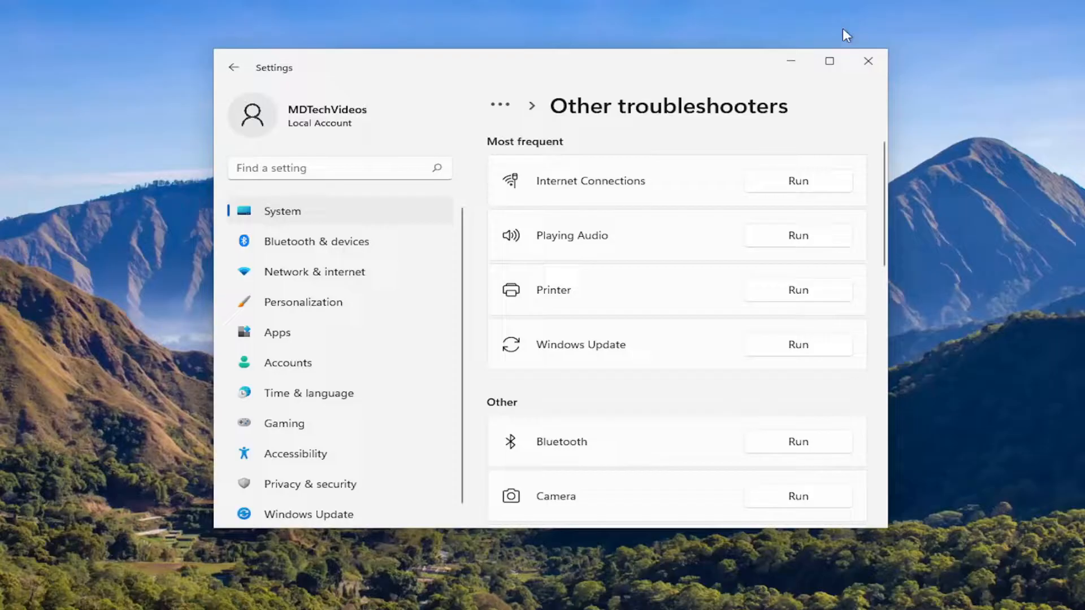
Close Settings and launch Command Prompt as administrator from search.
{"action": "left_click", "coordinate": [868, 61]}
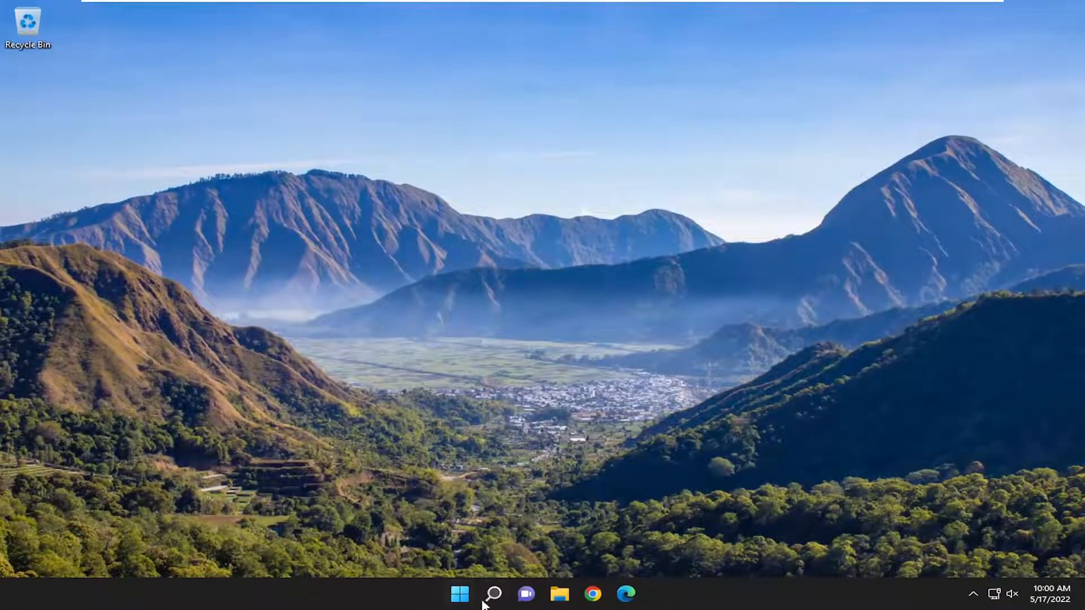
{"action": "left_click", "coordinate": [493, 594]}
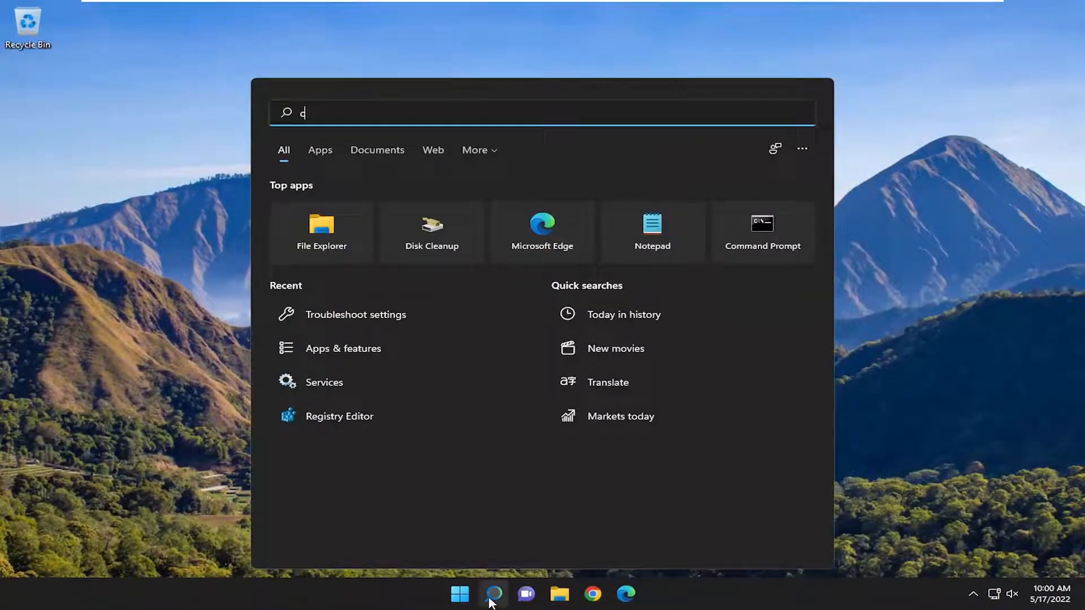
{"action": "type", "text": "md"}
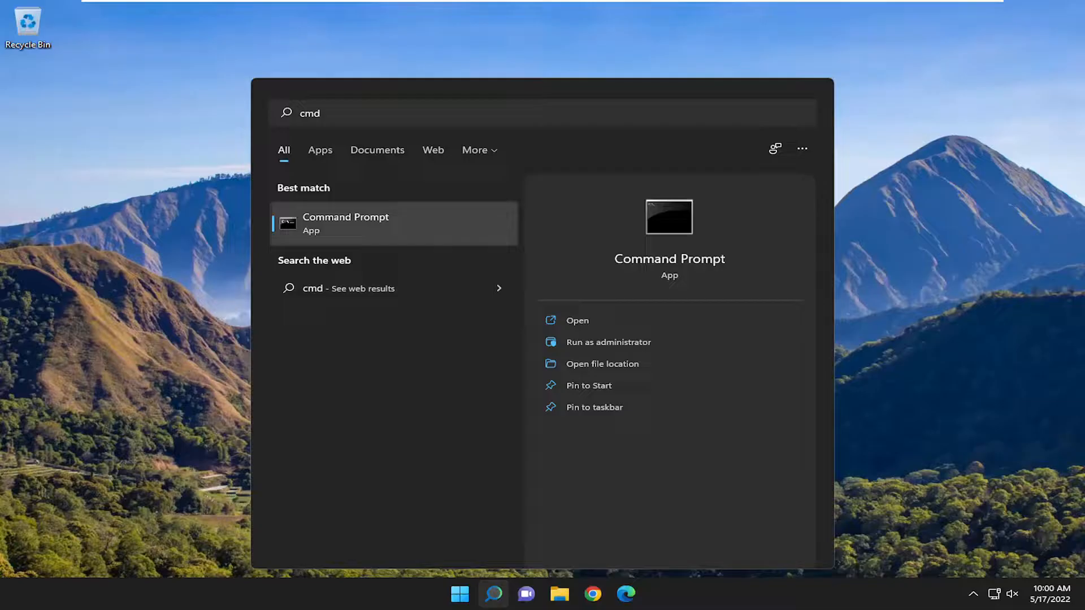
{"action": "left_click", "coordinate": [609, 342]}
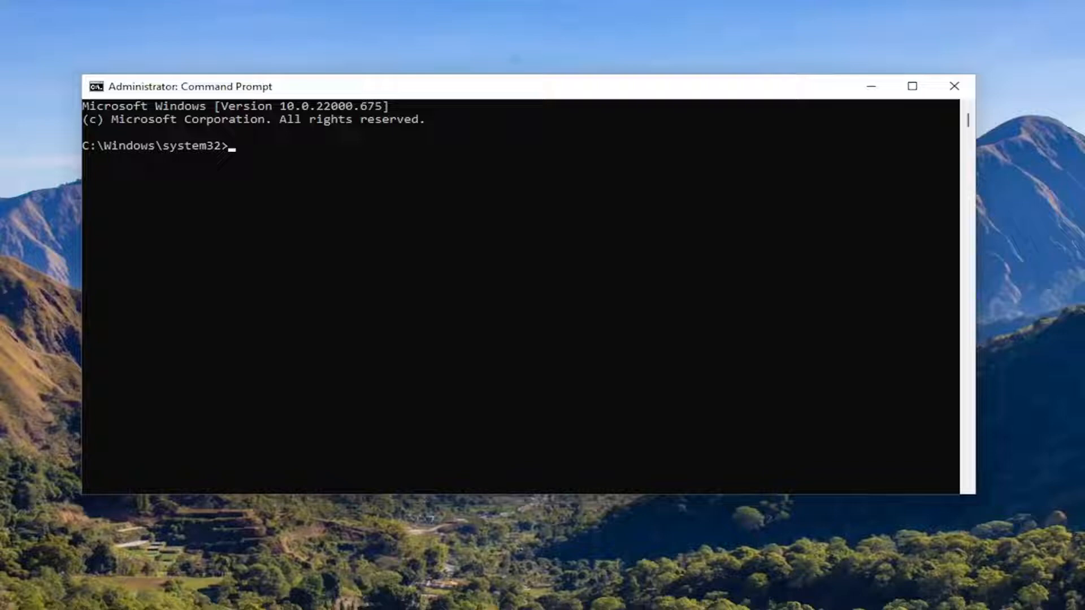
{"action": "mouse_move", "coordinate": [805, 215]}
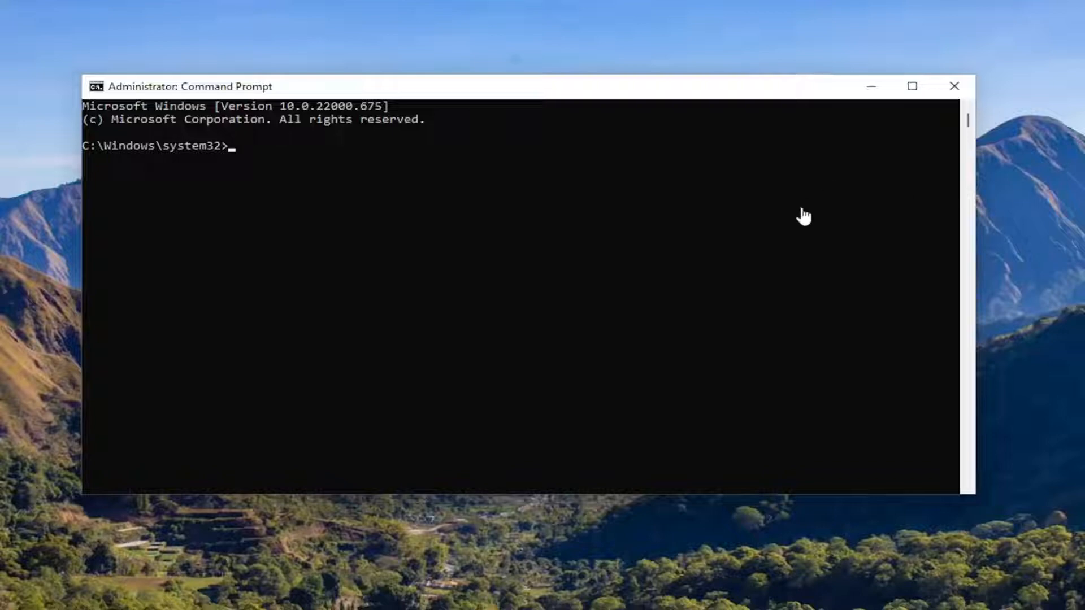
{"action": "mouse_move", "coordinate": [566, 95]}
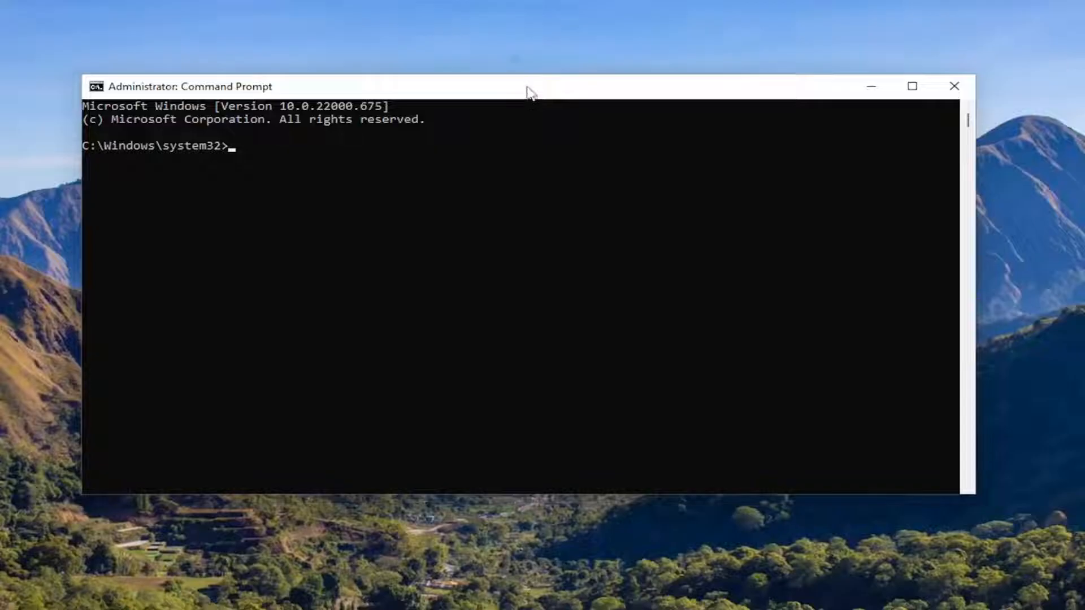
Paste and run 'sfc /scannow', letting verification finish with no integrity violations.
{"action": "right_click", "coordinate": [703, 259]}
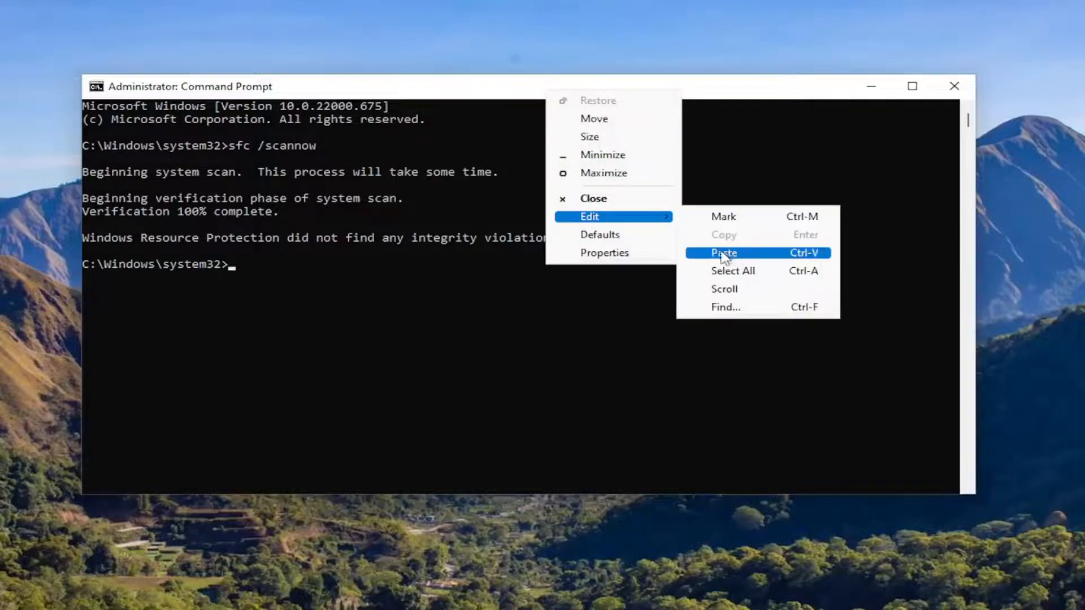
Run 'dism /online /cleanup-image /restorehealth' to 100%, then close Command Prompt.
{"action": "left_click", "coordinate": [724, 252]}
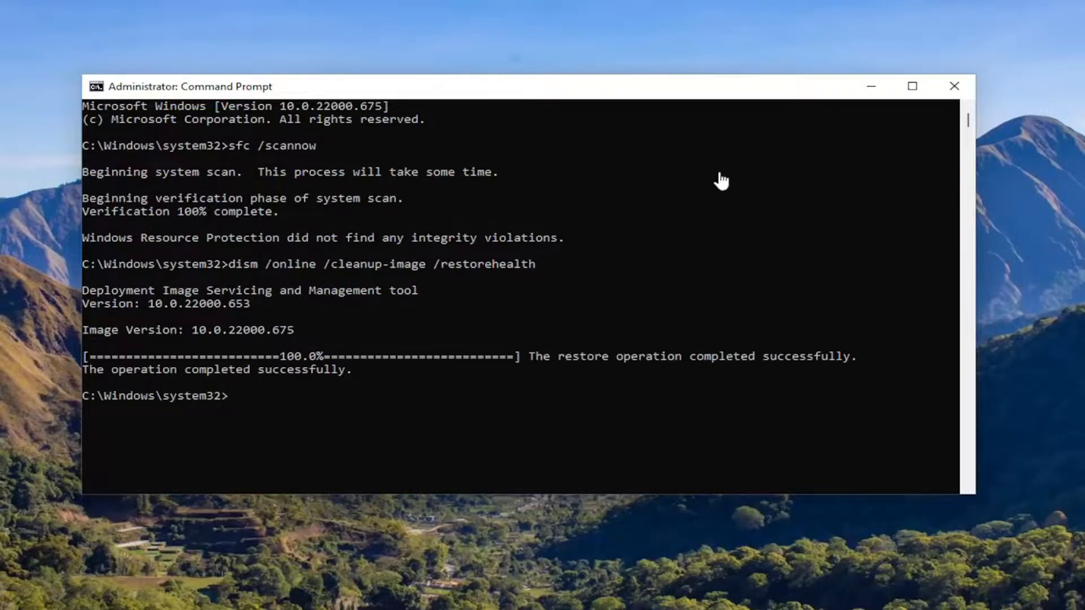
{"action": "left_click", "coordinate": [954, 85]}
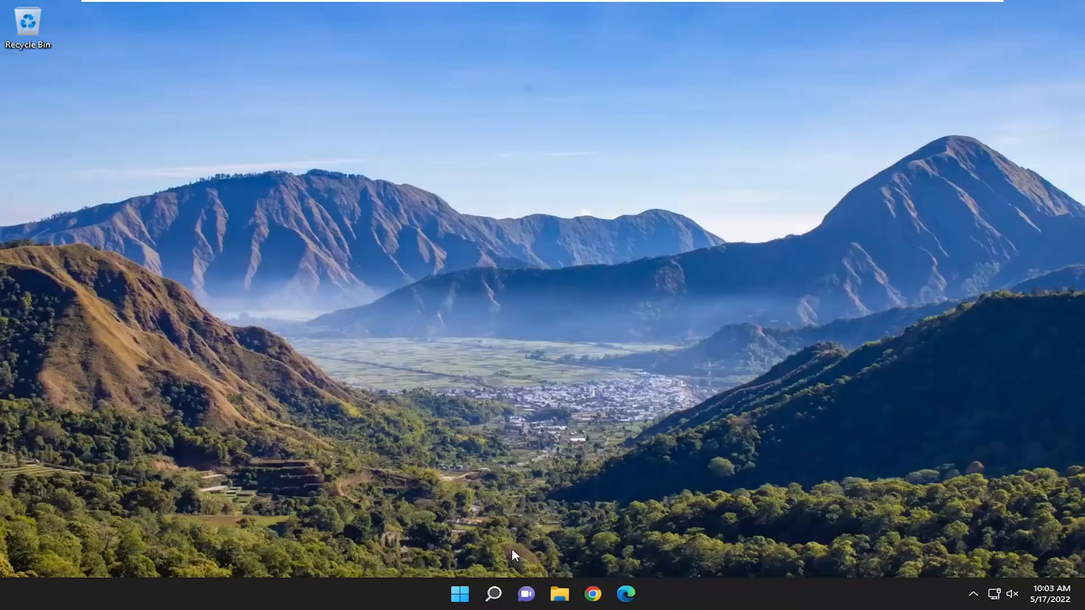